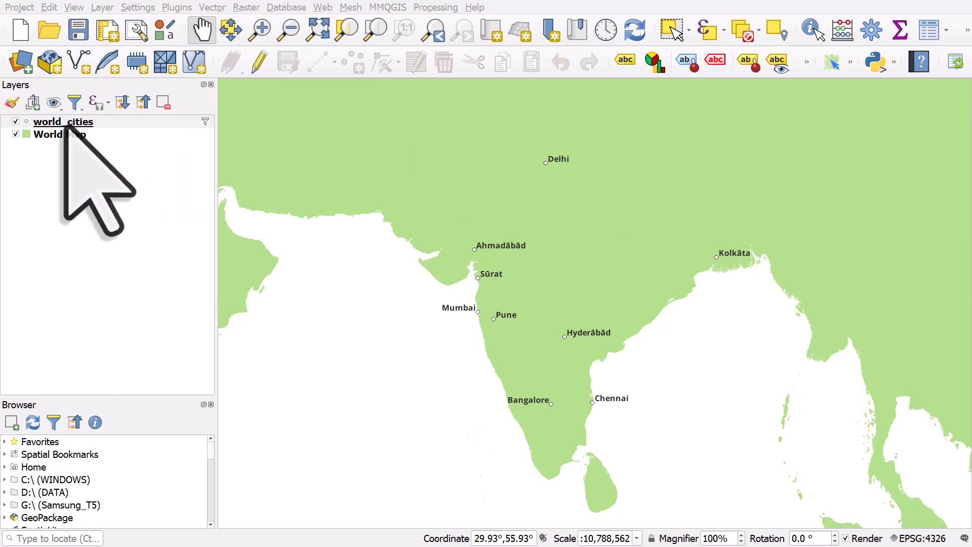
# Step: Open the world_cities Layer Properties on the Labels tab
pyautogui.click(62, 122)
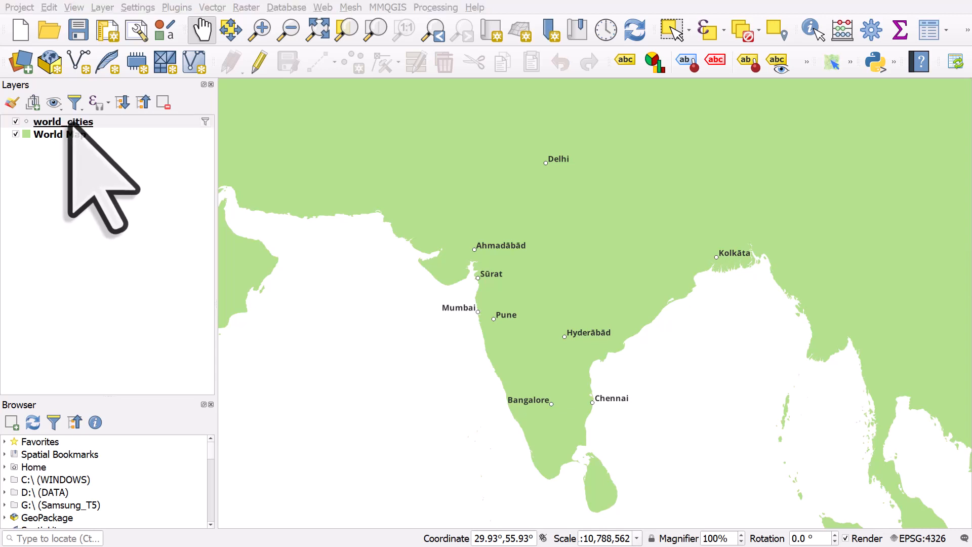
pyautogui.doubleClick(63, 122)
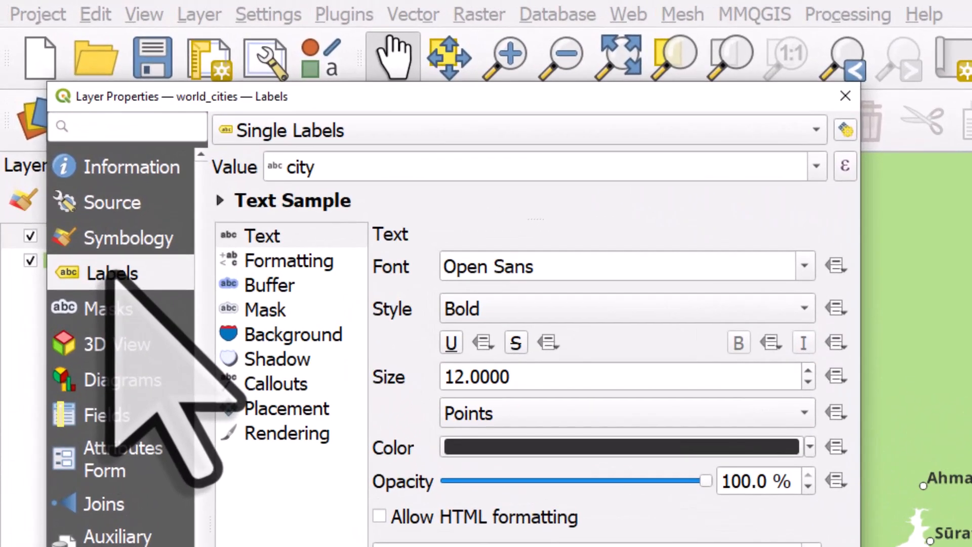
pyautogui.click(262, 235)
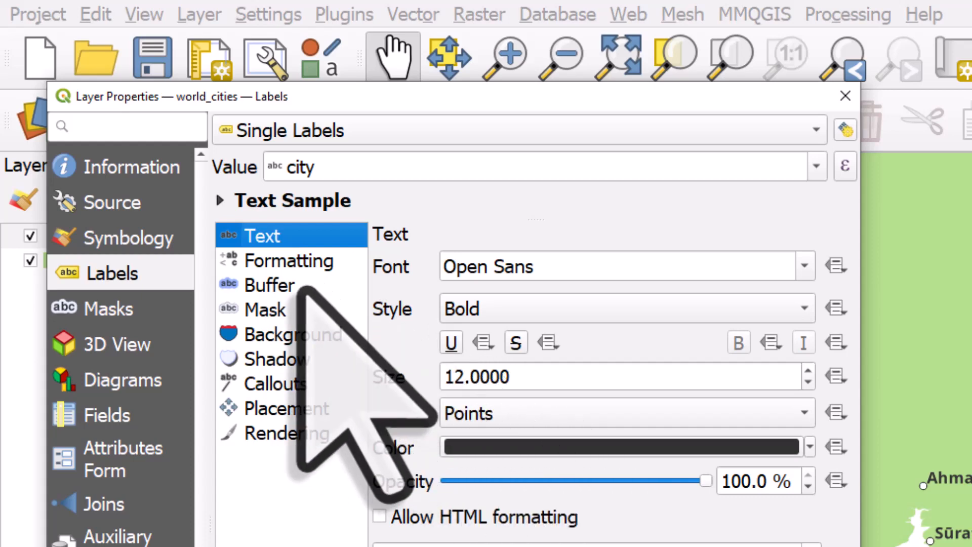
# Step: Set the label placement distance to 1 mm and apply it to the map
pyautogui.click(285, 408)
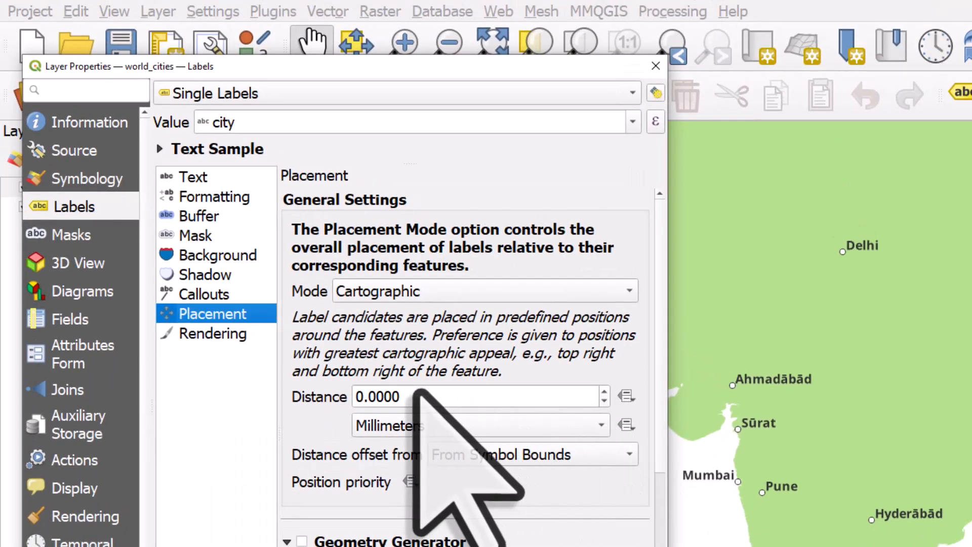
pyautogui.click(603, 391)
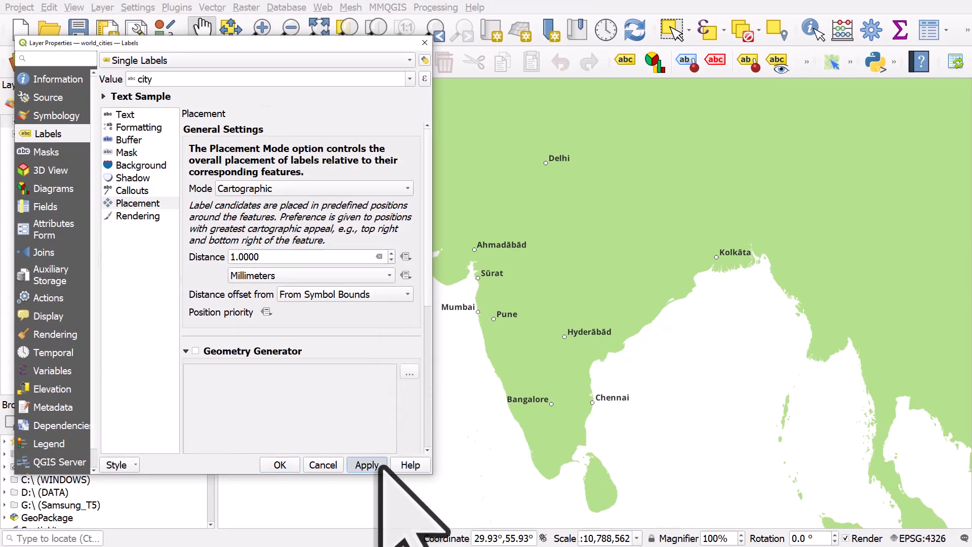
pyautogui.click(366, 465)
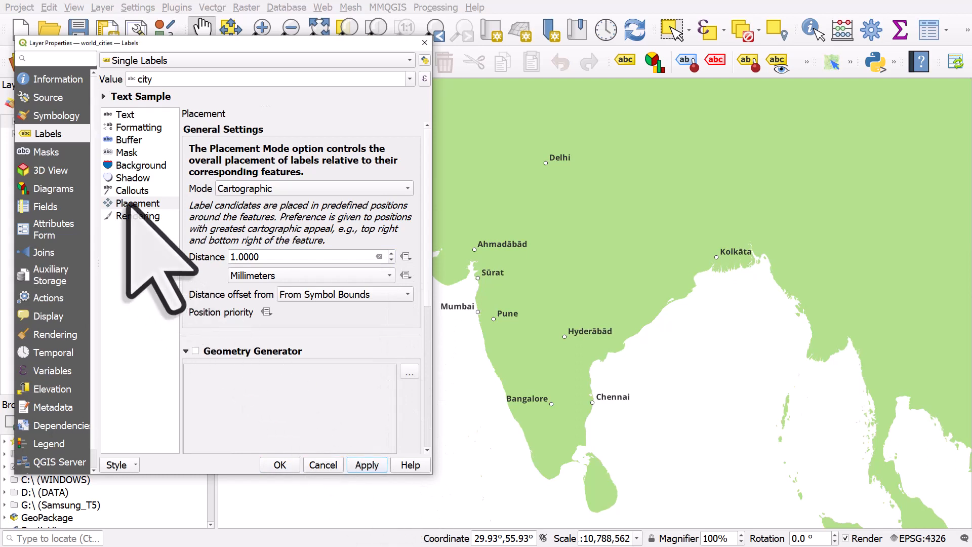
pyautogui.click(138, 203)
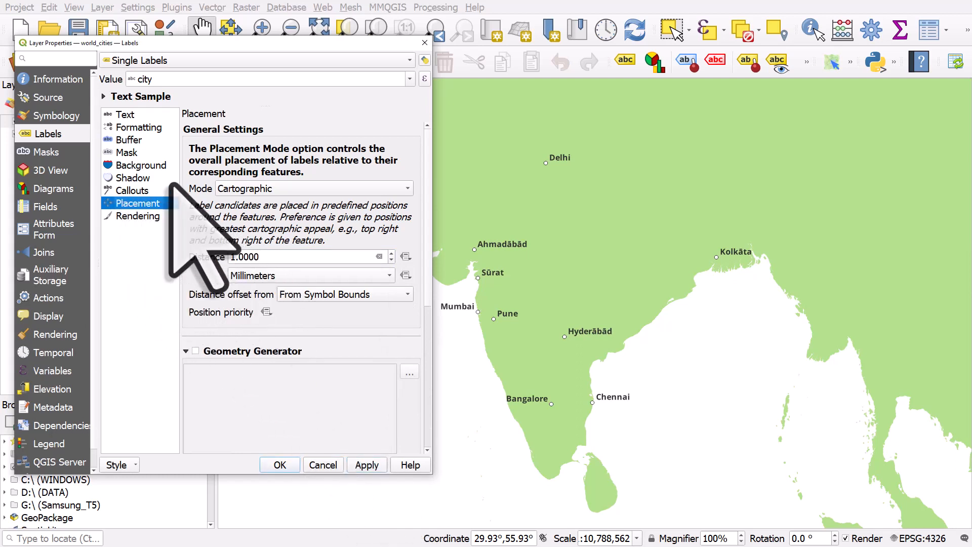
# Step: Enable label background boxes sized 2 by 1, apply, and select Size X for replacement
pyautogui.click(141, 164)
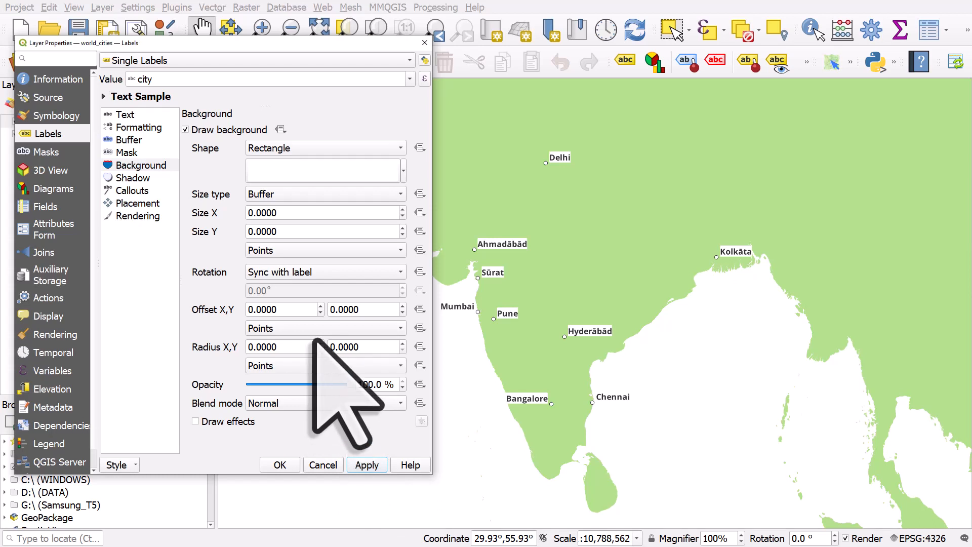
pyautogui.moveTo(303, 267)
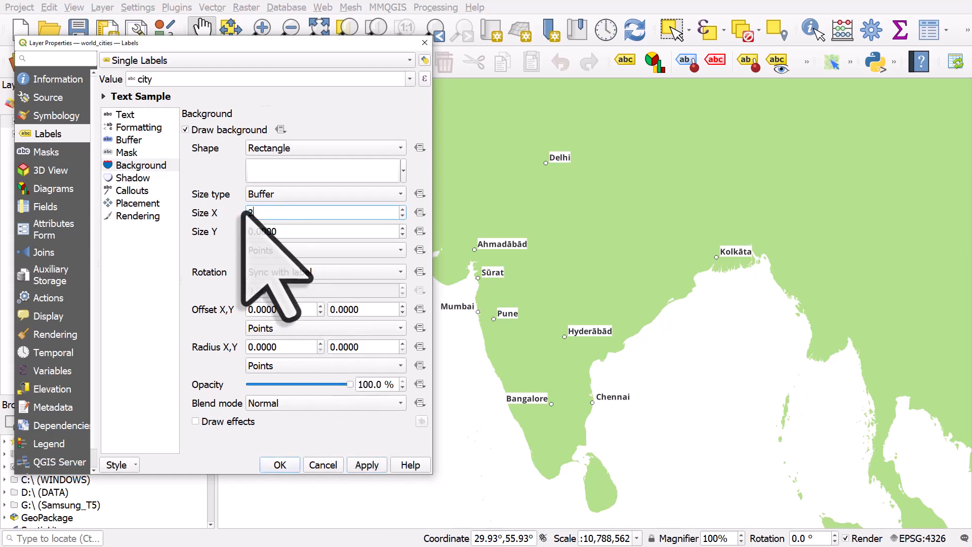
pyautogui.write('2.0000')
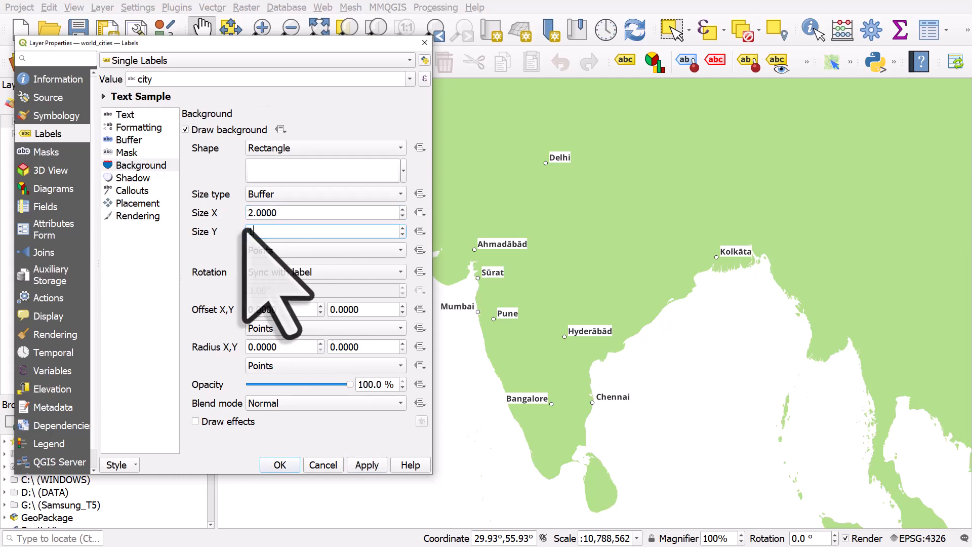
pyautogui.write('1')
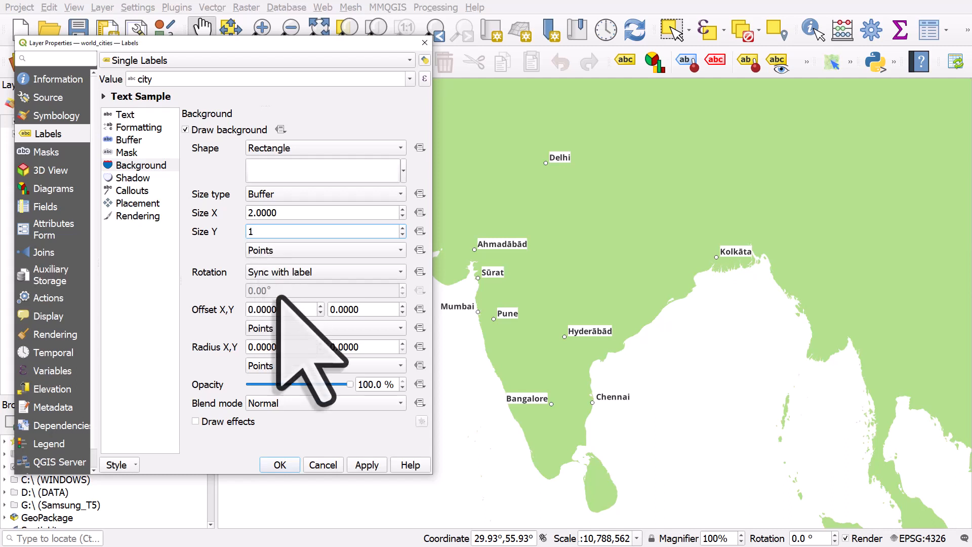
pyautogui.click(365, 464)
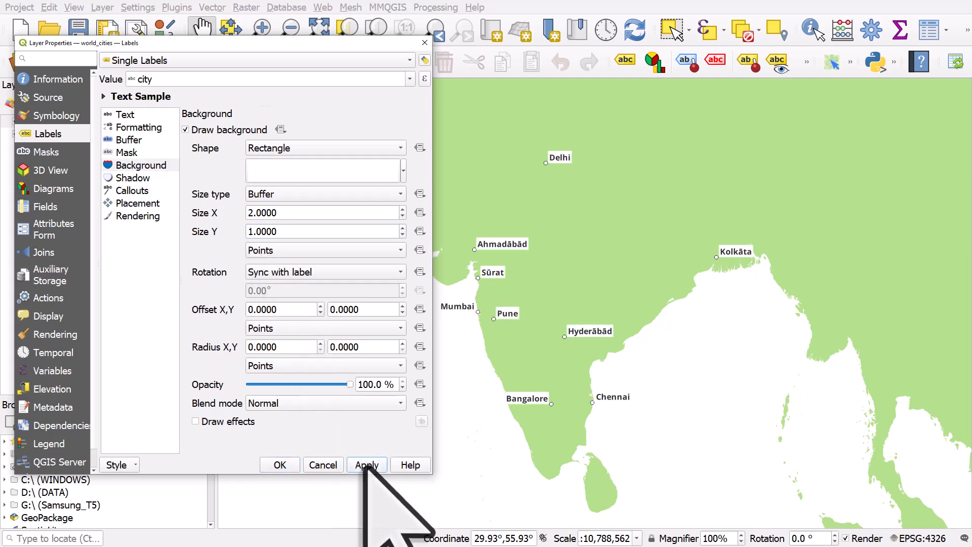
pyautogui.tripleClick(304, 212)
pyautogui.write('3.0000')
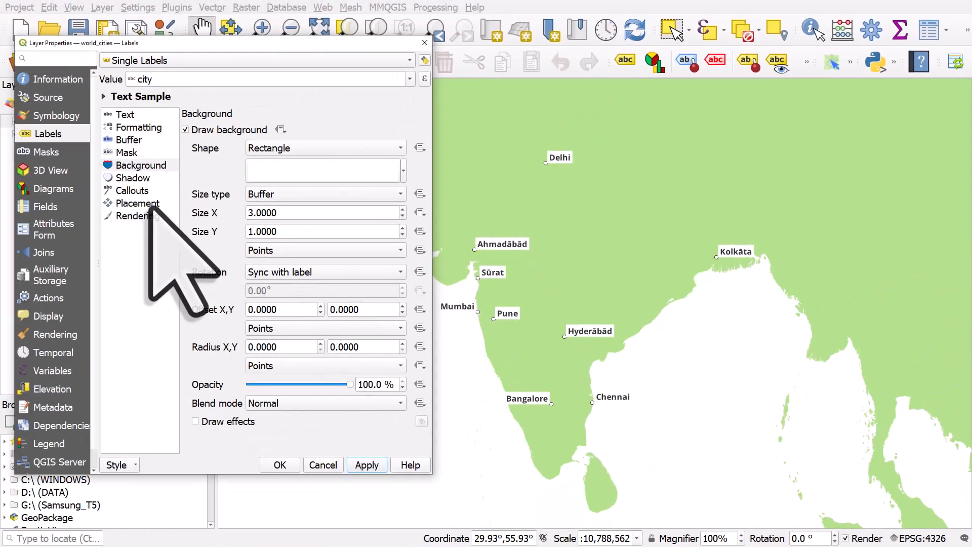
# Step: Apply a 2 mm label distance, then raise it to 3 mm and apply
pyautogui.click(138, 203)
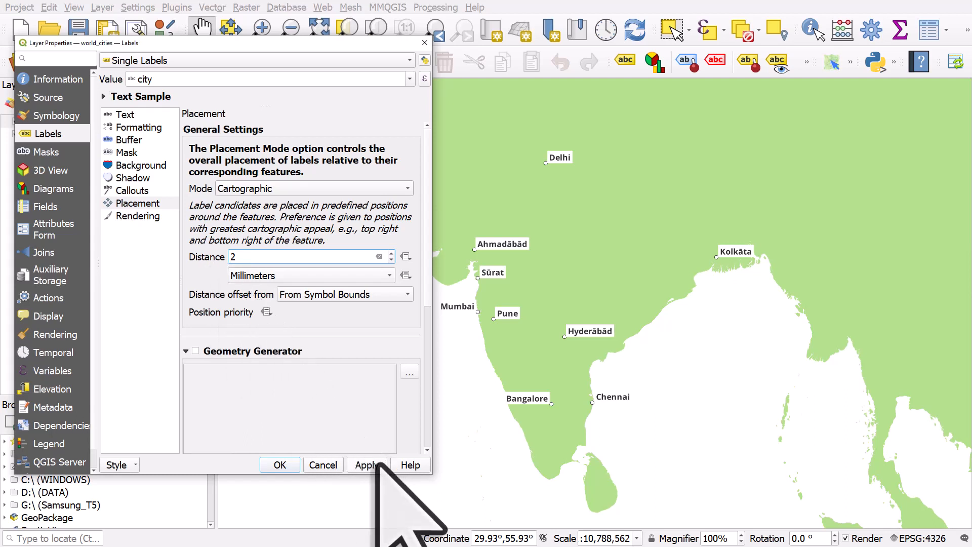
pyautogui.click(367, 464)
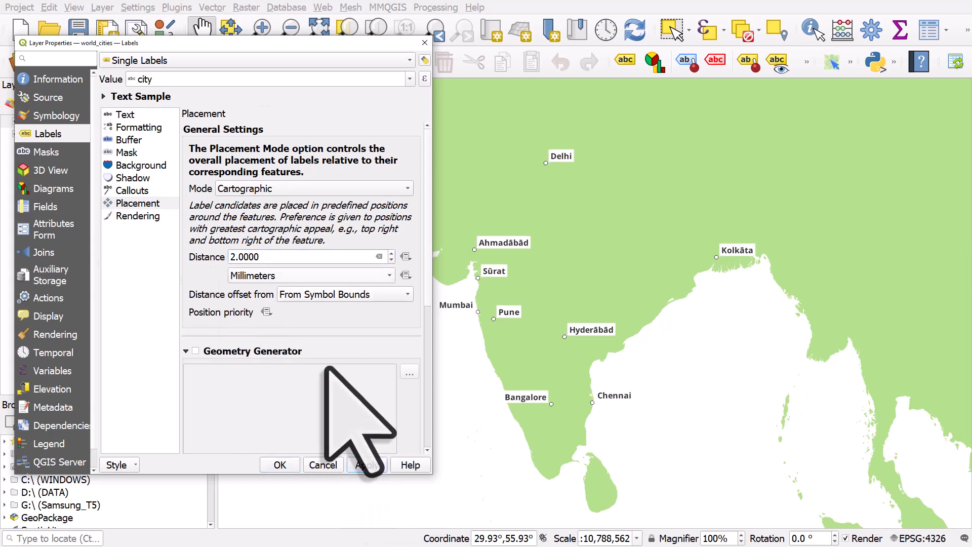
pyautogui.write('3')
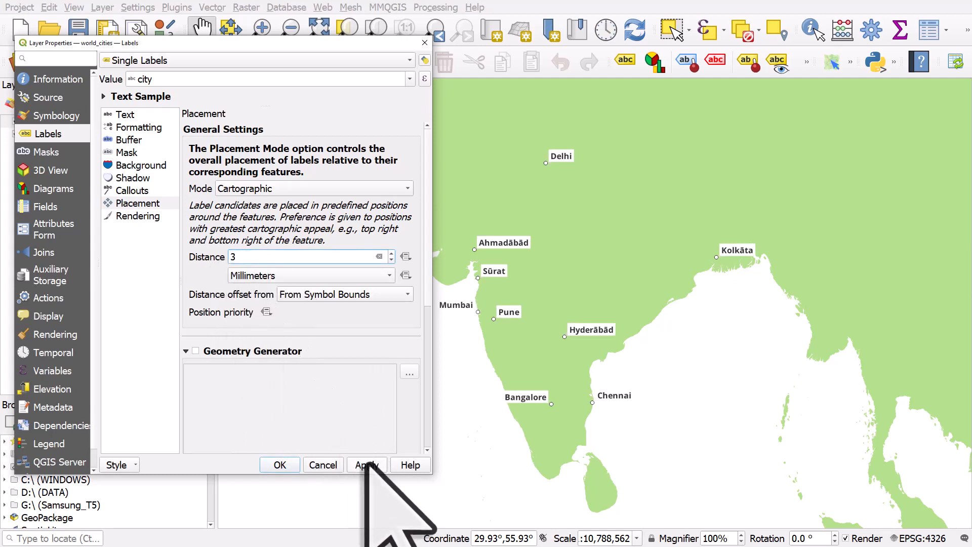
pyautogui.click(365, 464)
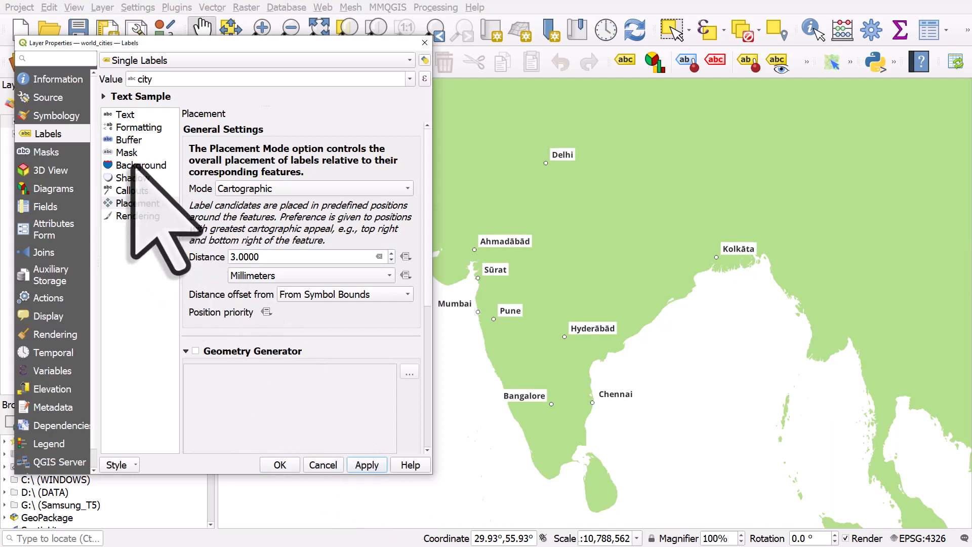
# Step: Turn on drop shadows for the label boxes, then review the placement distance
pyautogui.click(134, 178)
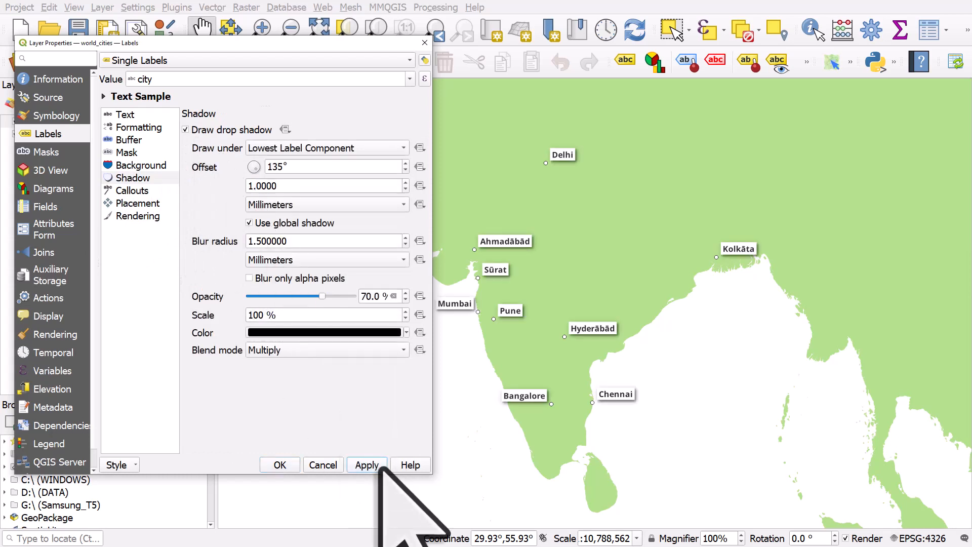
pyautogui.moveTo(403, 434)
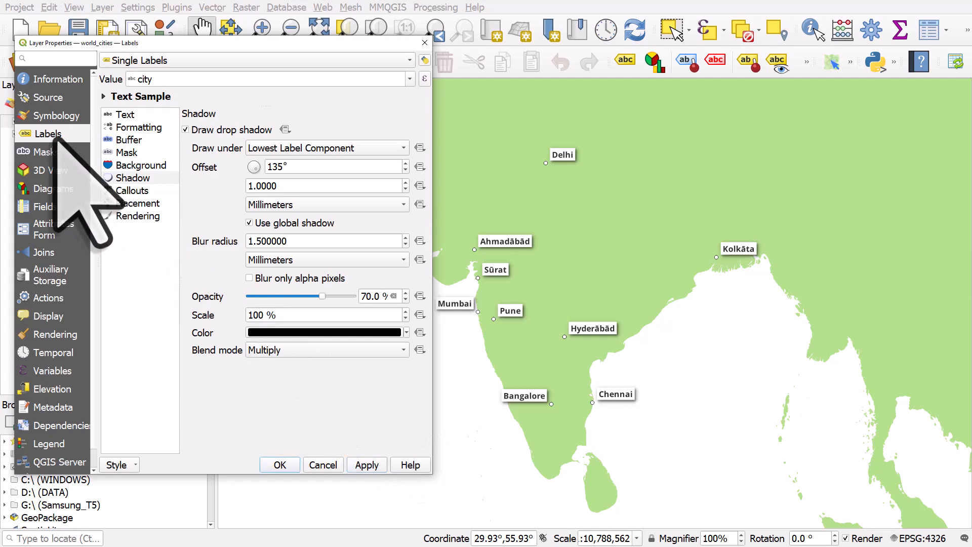
pyautogui.click(137, 203)
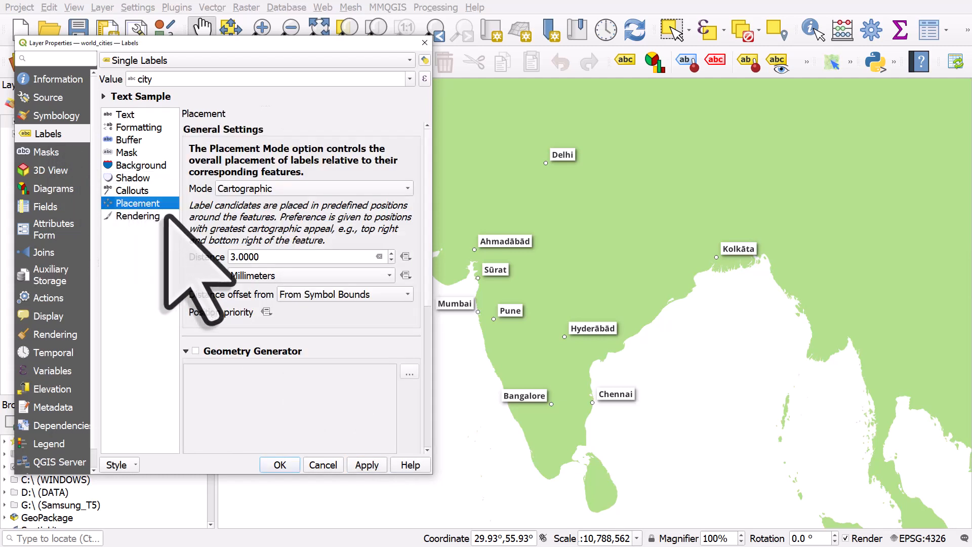
pyautogui.click(304, 257)
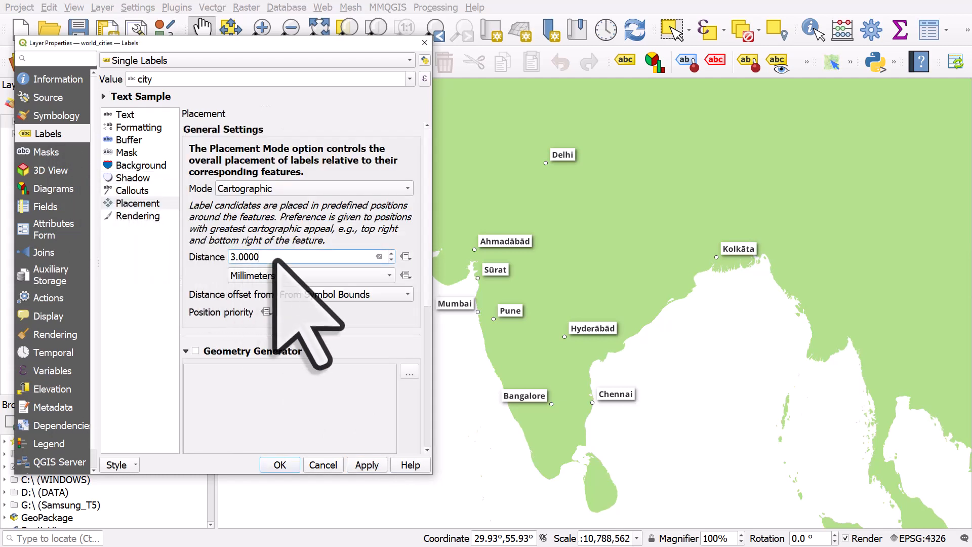